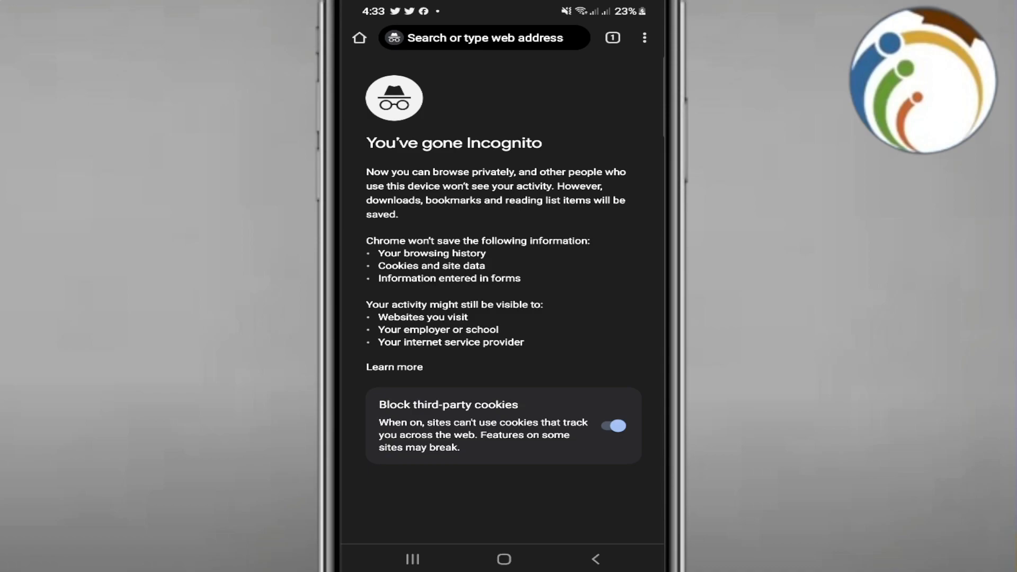
- Focus the Incognito address bar and clear the stray letter 'b' from it
{"action": "left_click", "coordinate": [483, 37]}
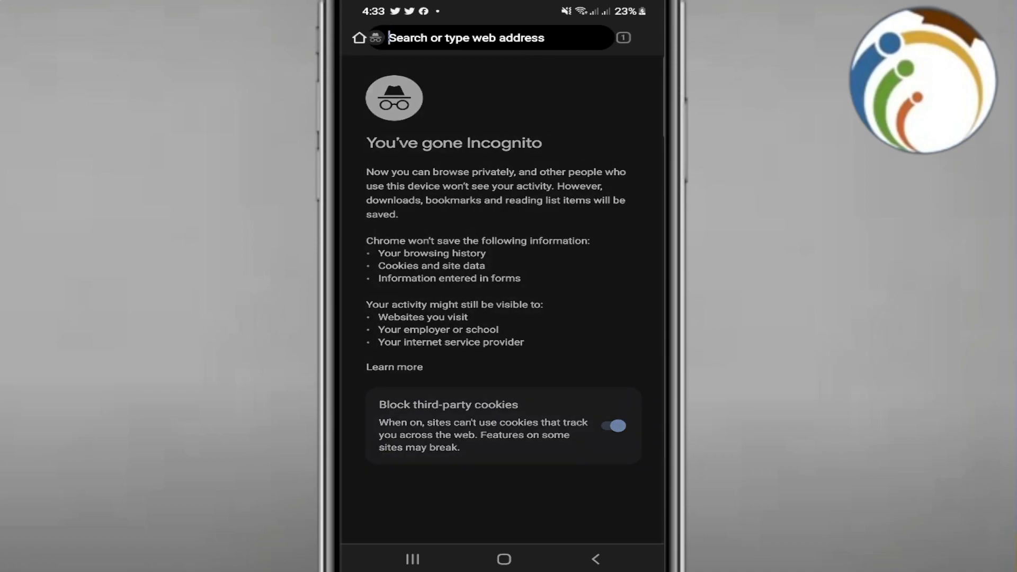
{"action": "type", "text": "b"}
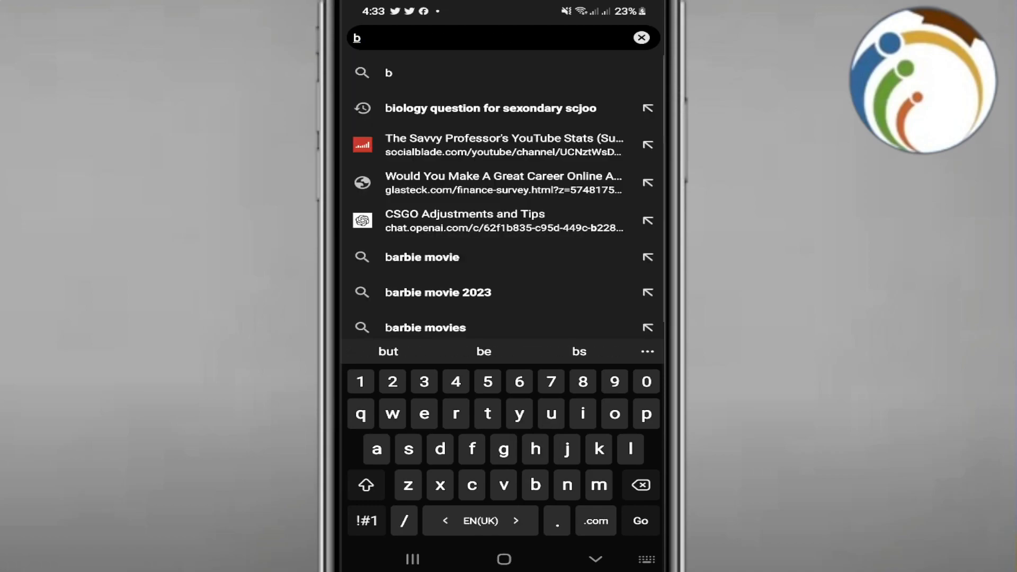
{"action": "left_click", "coordinate": [641, 38]}
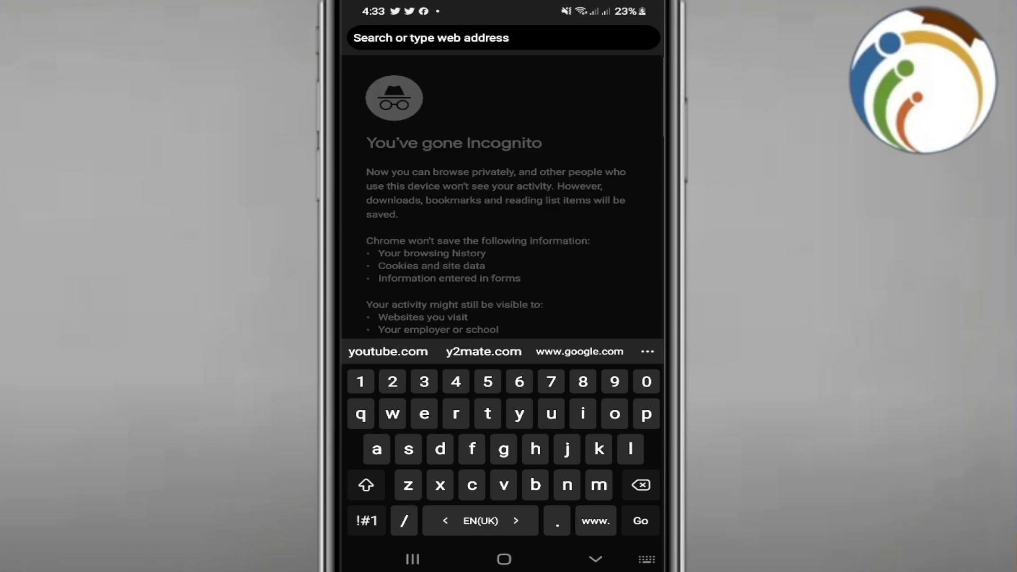
- Search Google for 'samsung notes browser' from the Incognito address bar
{"action": "type", "text": "samsung notes"}
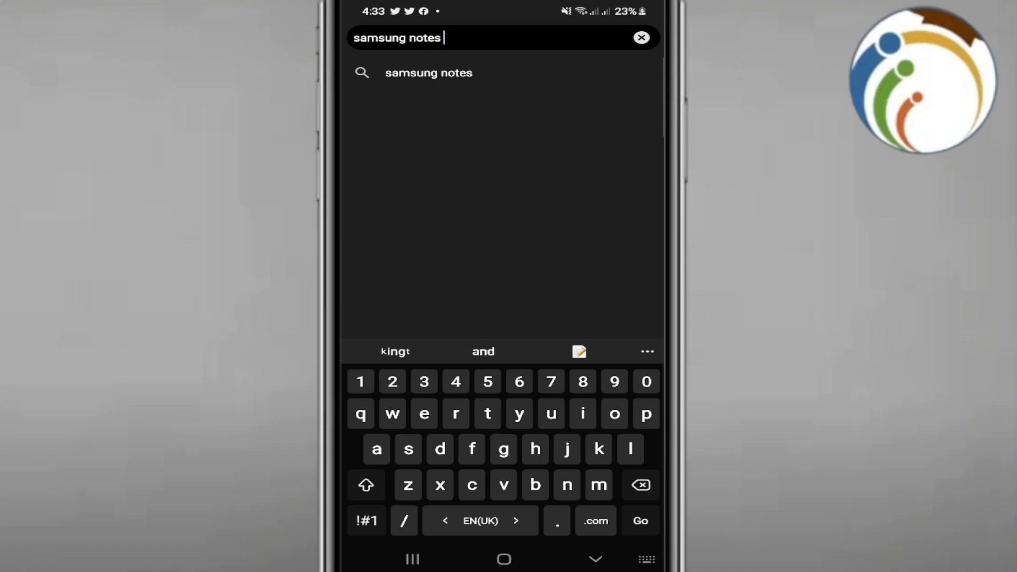
{"action": "type", "text": "browser"}
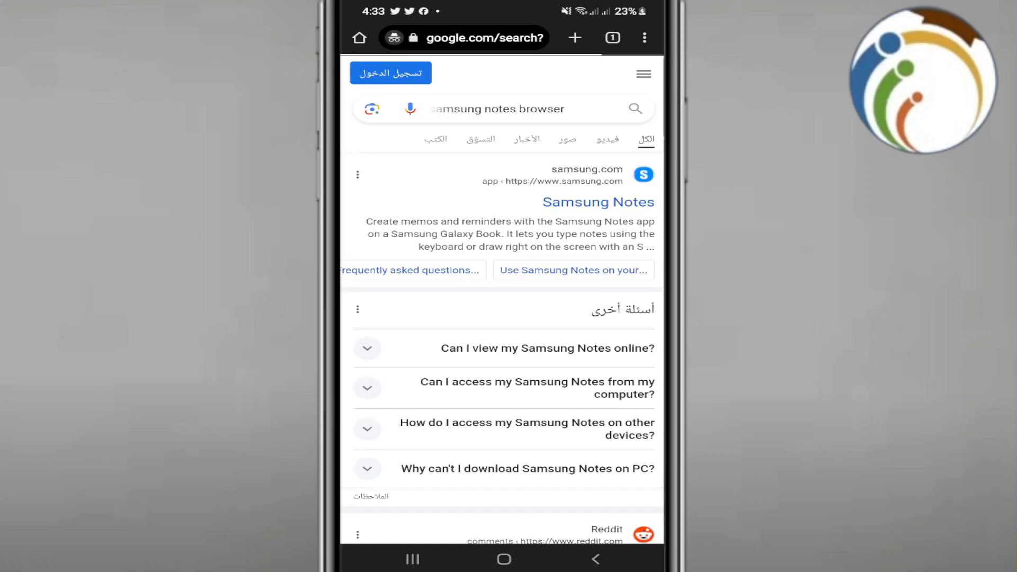
- Open the samsung.com Samsung Notes result, skim the page, and bring up the site's navigation menu
{"action": "left_click", "coordinate": [598, 201]}
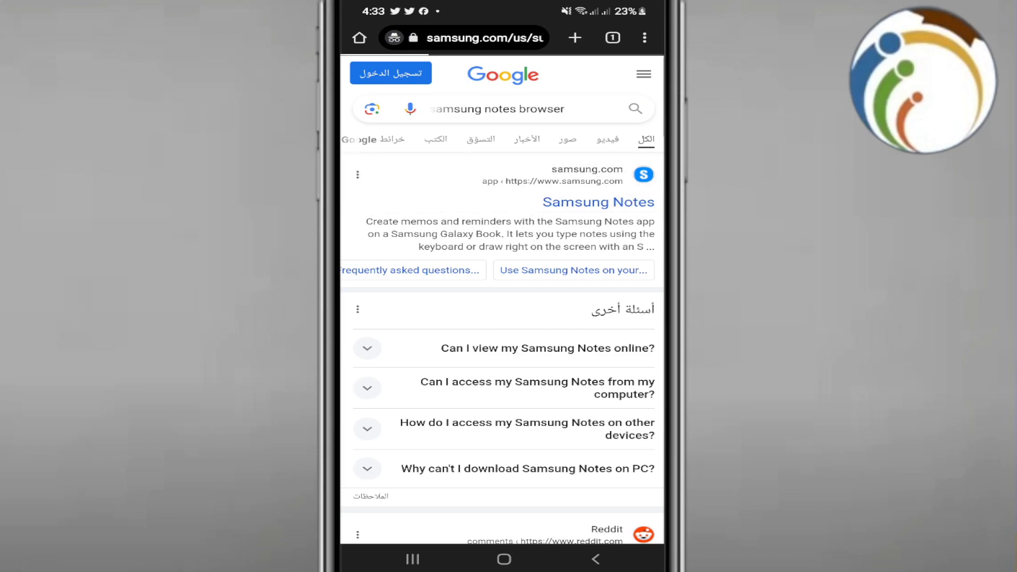
{"action": "left_click", "coordinate": [597, 202]}
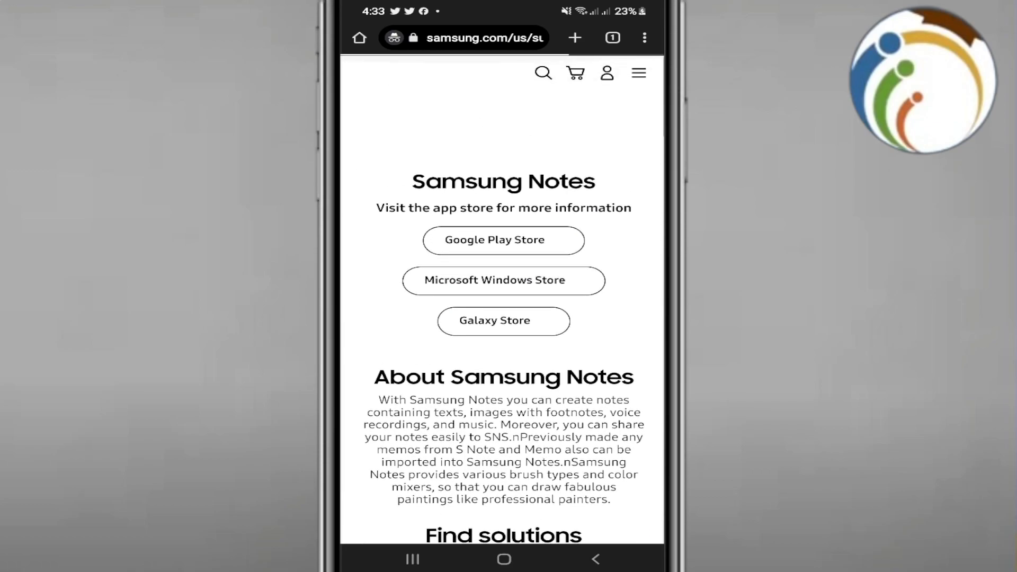
{"action": "scroll", "scroll_direction": "down", "scroll_amount": 3}
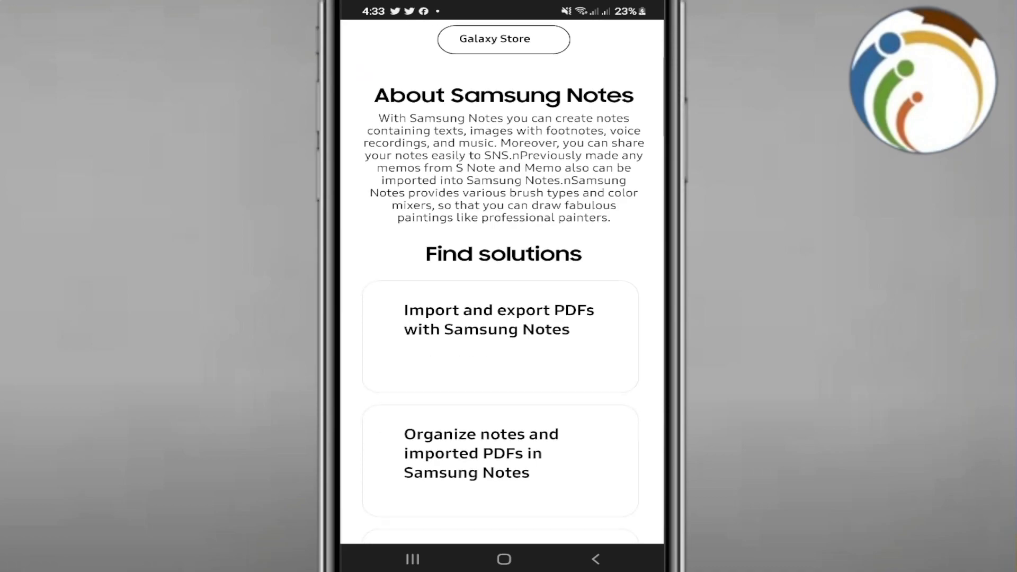
{"action": "scroll", "scroll_direction": "up", "scroll_amount": 3}
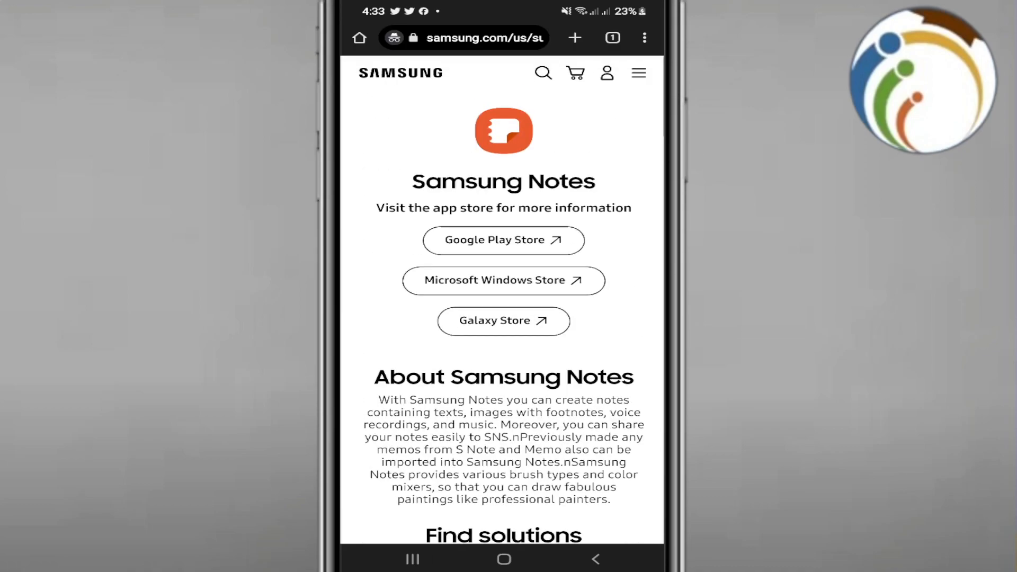
{"action": "left_click", "coordinate": [638, 72]}
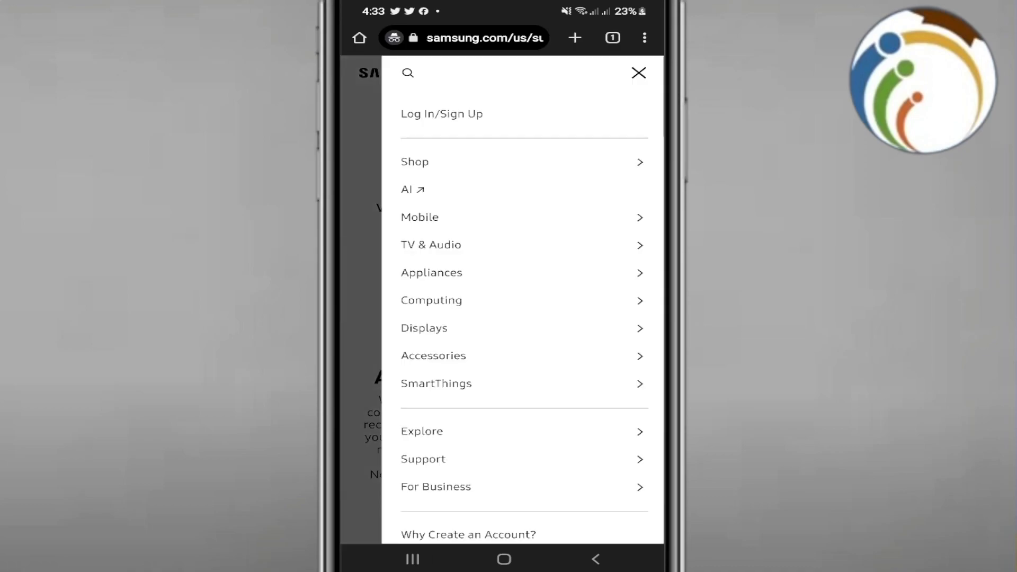
{"action": "scroll", "scroll_direction": "down", "scroll_amount": 3}
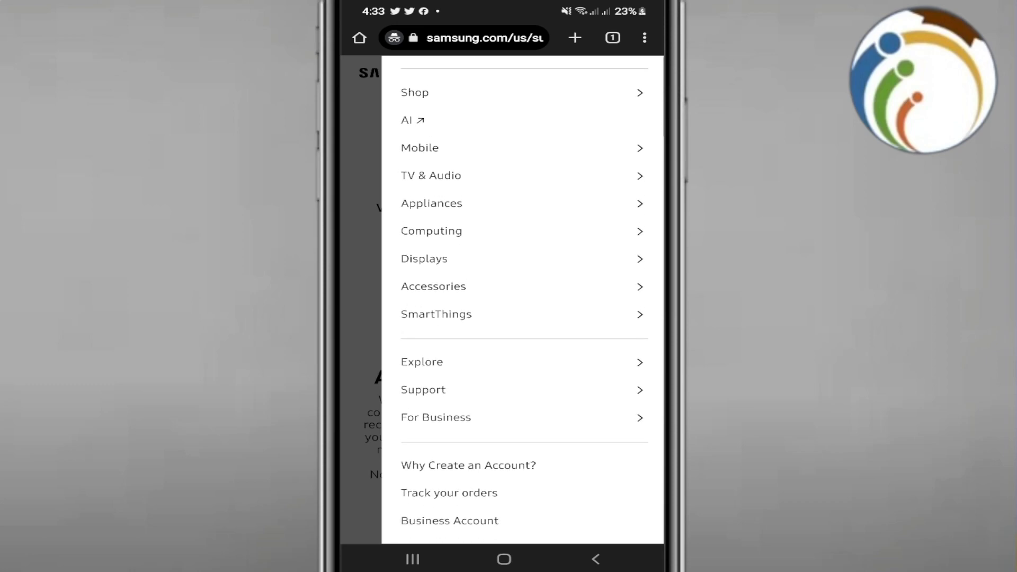
{"action": "scroll", "scroll_direction": "down", "scroll_amount": 3}
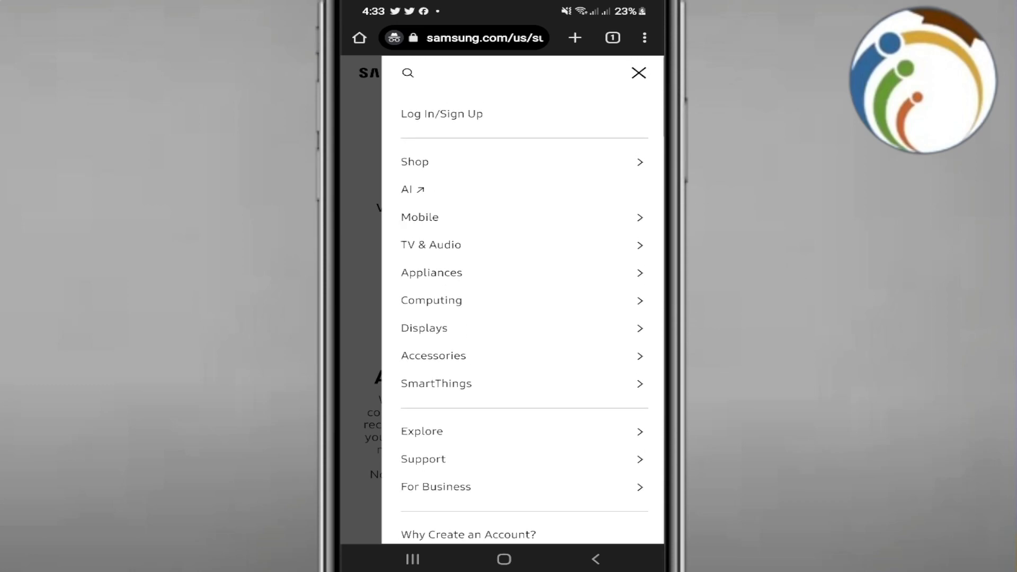
{"action": "left_click", "coordinate": [415, 161]}
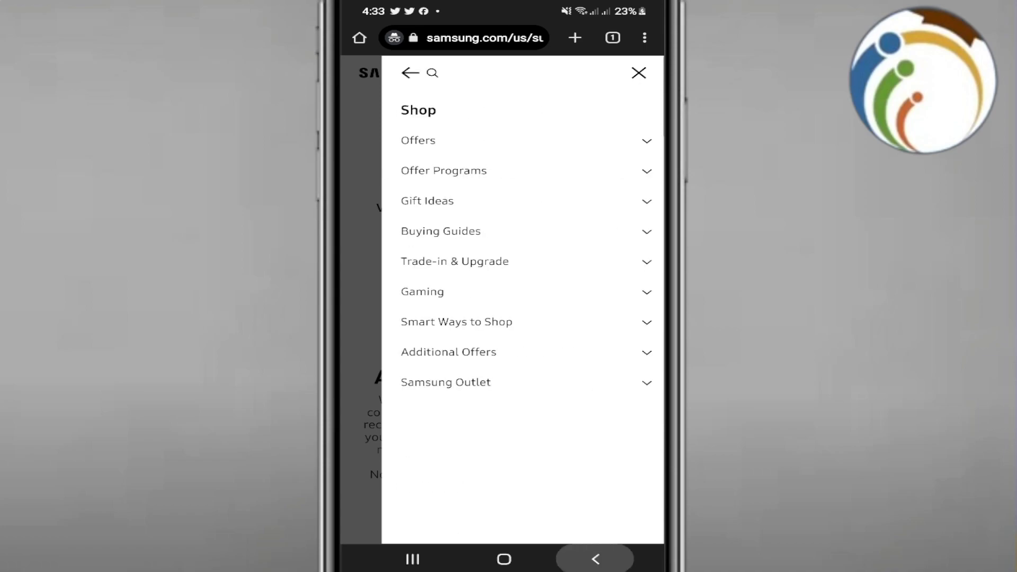
{"action": "left_click", "coordinate": [638, 72]}
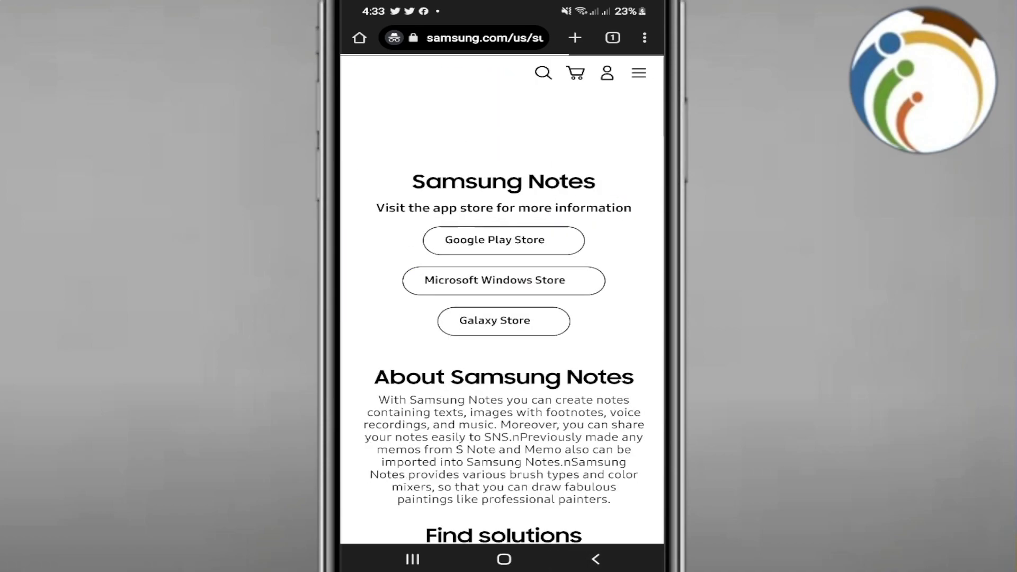
- Scroll the Samsung Notes support page down to its footer and back, then return to the home screen
{"action": "scroll", "scroll_direction": "down", "scroll_amount": 3}
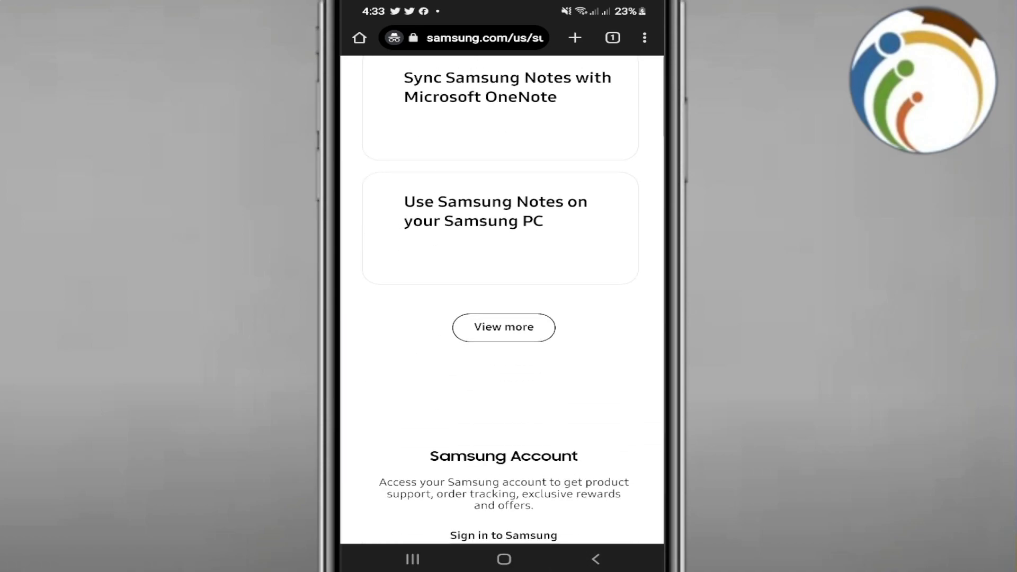
{"action": "scroll", "scroll_direction": "down", "scroll_amount": 3}
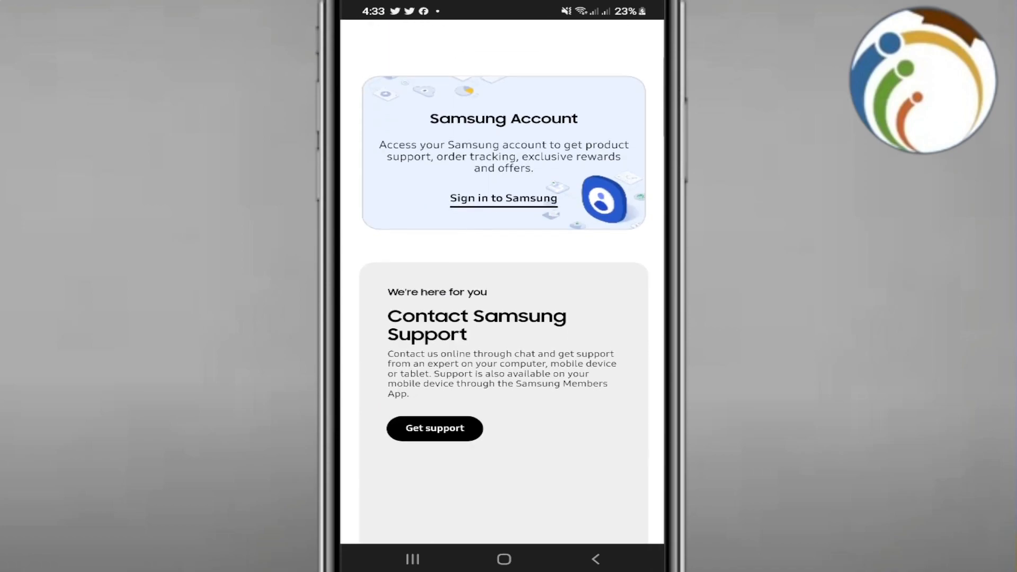
{"action": "scroll", "scroll_direction": "down", "scroll_amount": 3}
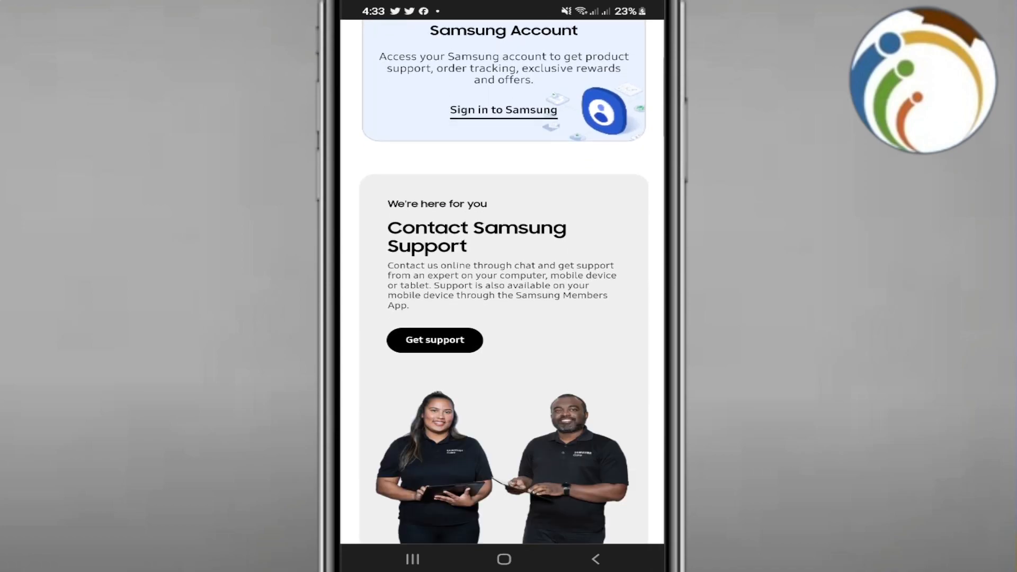
{"action": "scroll", "scroll_direction": "down", "scroll_amount": 3}
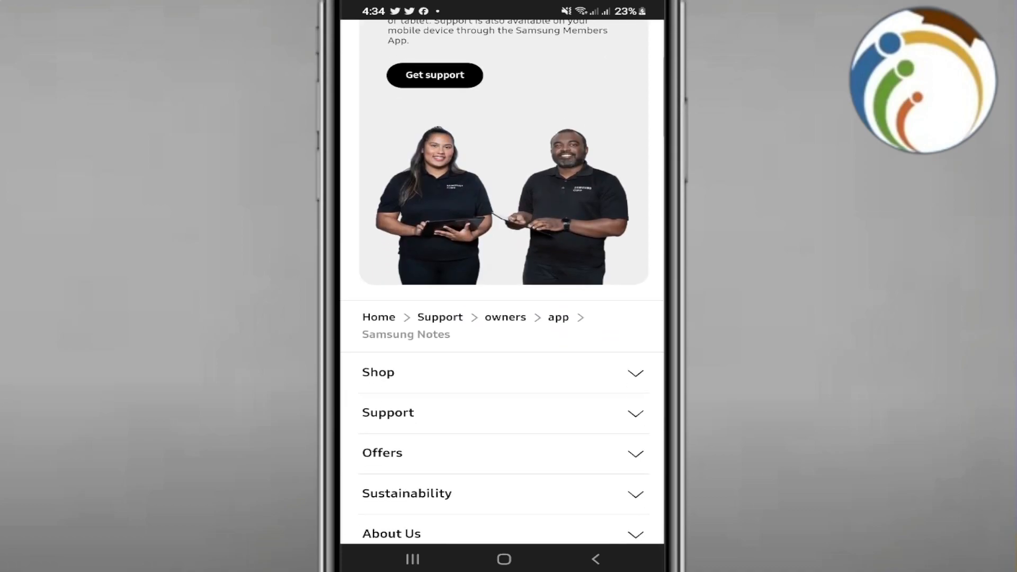
{"action": "scroll", "scroll_direction": "up", "scroll_amount": 3}
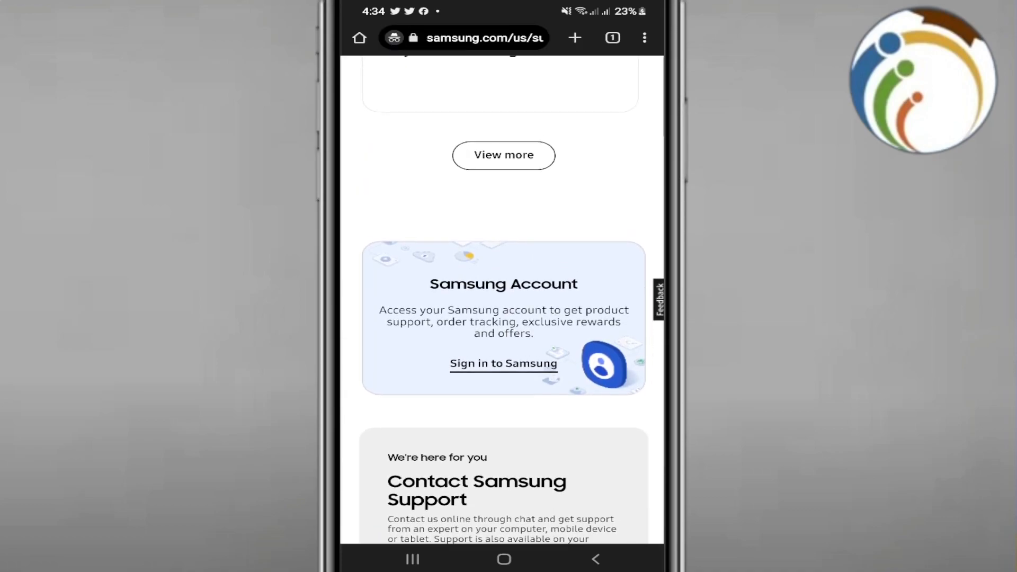
{"action": "left_click", "coordinate": [503, 558]}
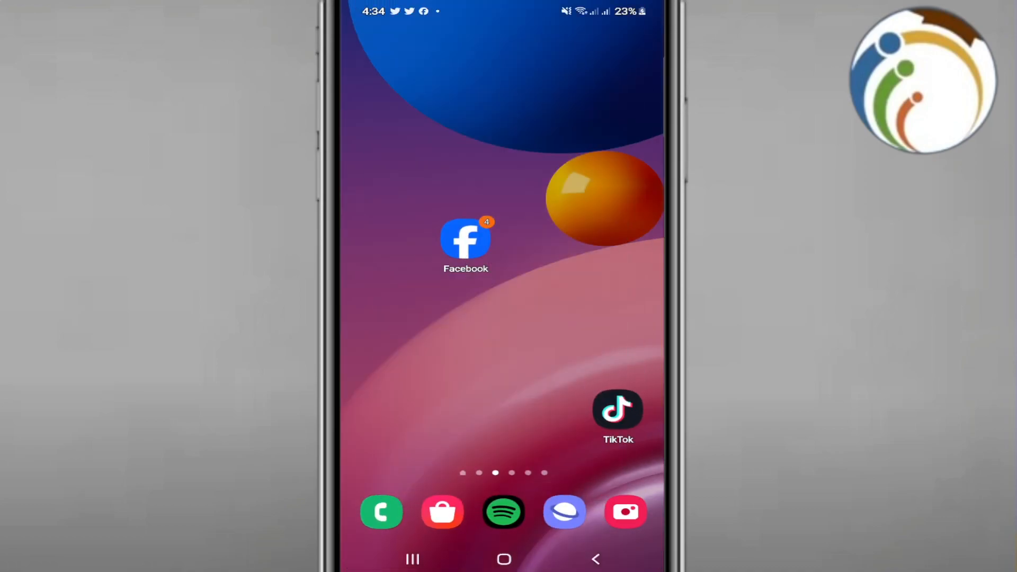